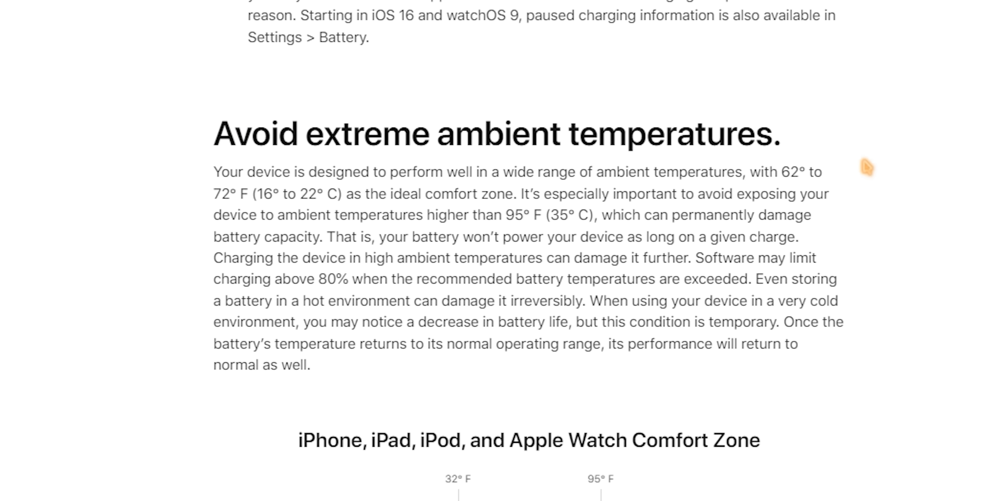
# - Highlight "with 62° to 72° F" in the ambient temperatures paragraph
pyautogui.moveTo(746, 172); pyautogui.dragTo(817, 172)
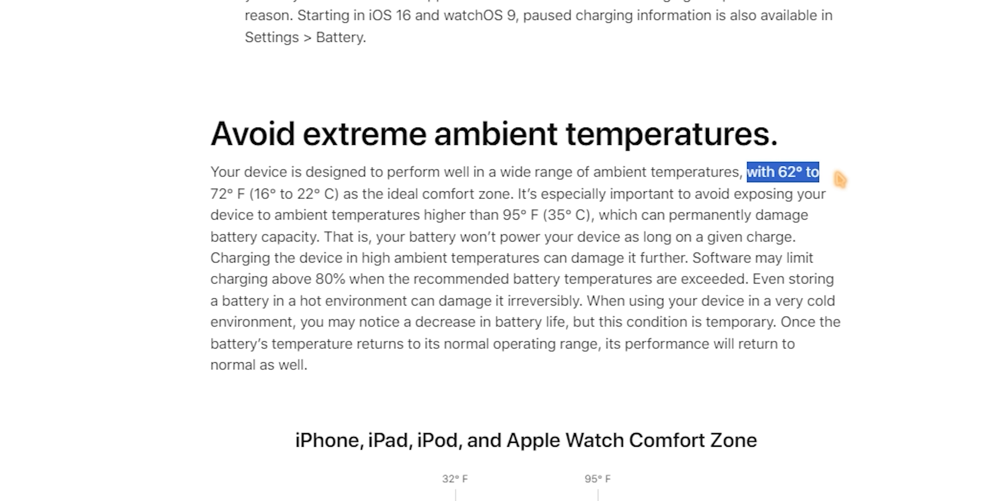